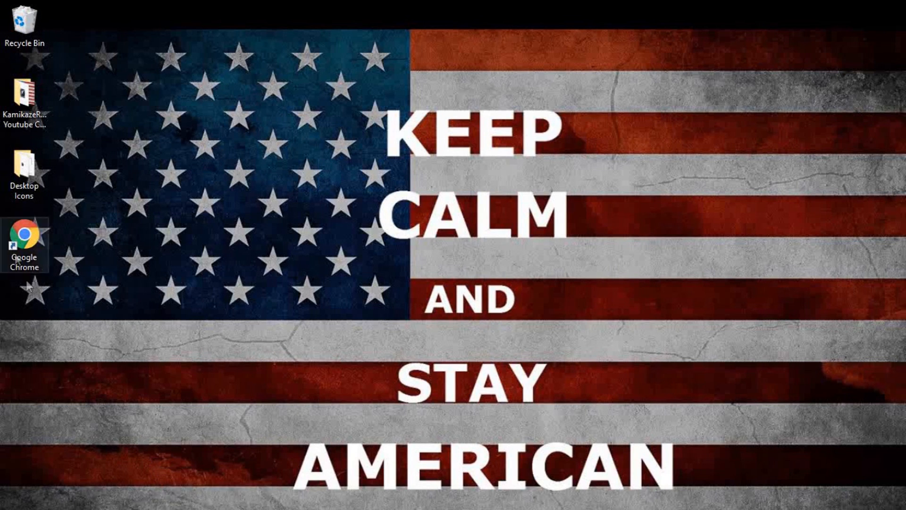
# Launch Grand Theft Auto V from the Steam library via the GTA 5 Stuff desktop folder.
pyautogui.click(24, 170)
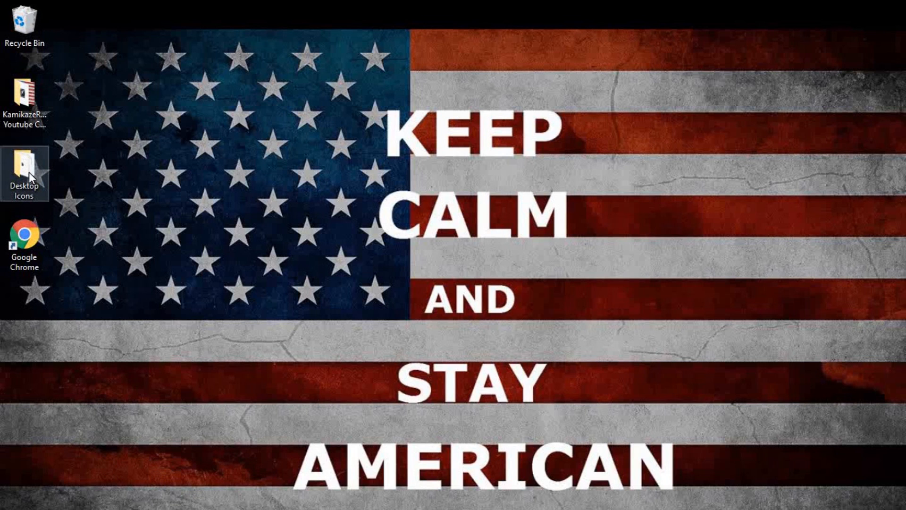
pyautogui.doubleClick(24, 169)
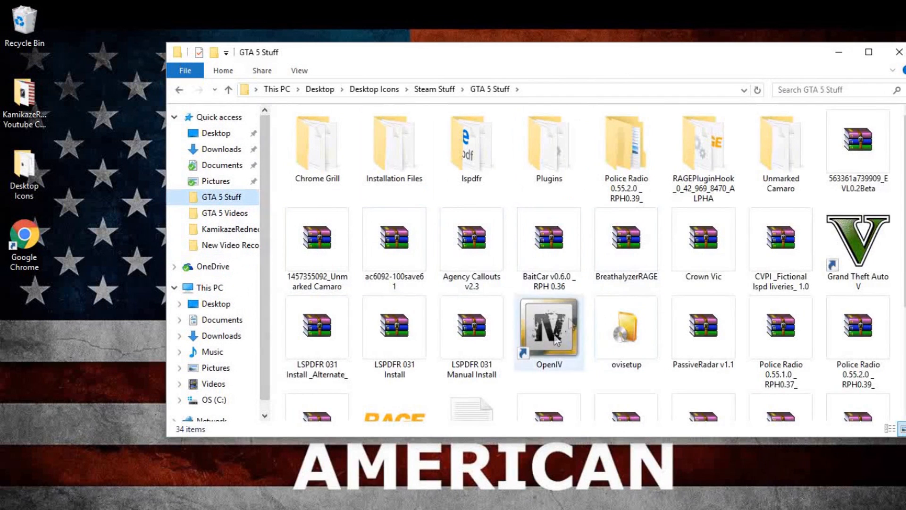
pyautogui.click(394, 260)
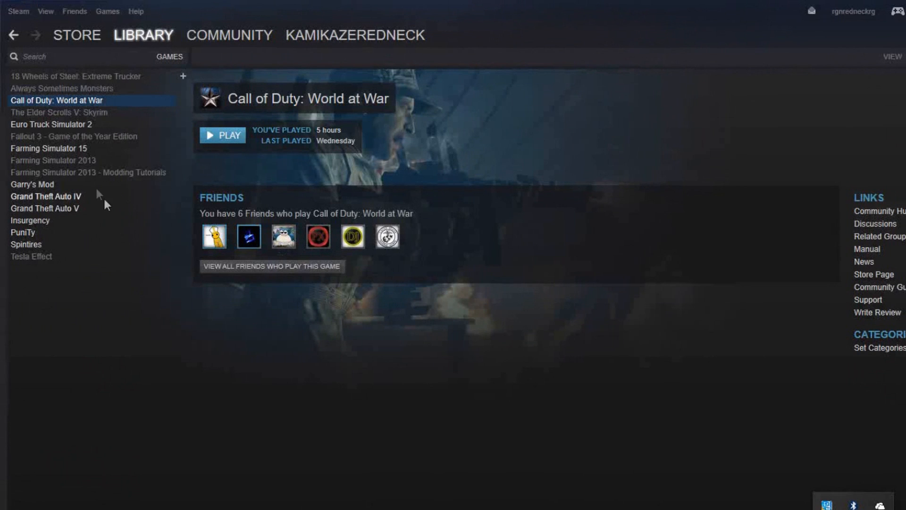
pyautogui.click(46, 210)
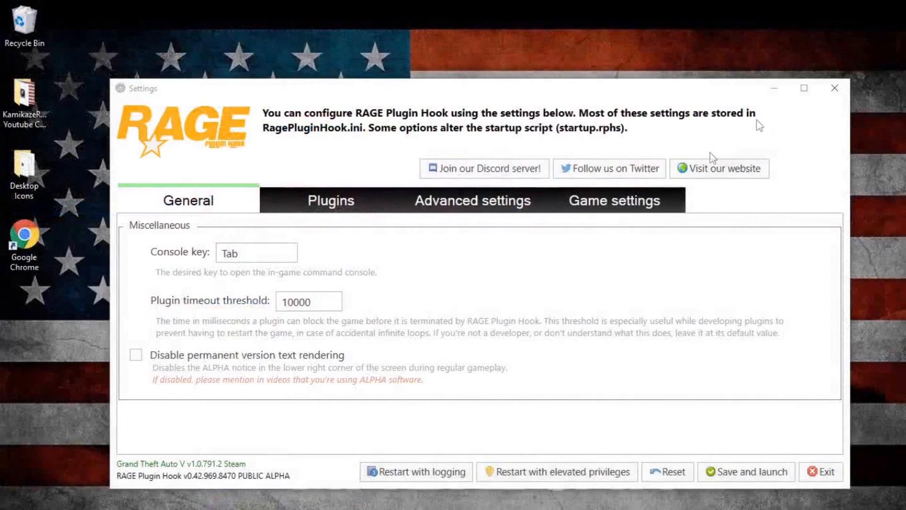
pyautogui.moveTo(563, 381)
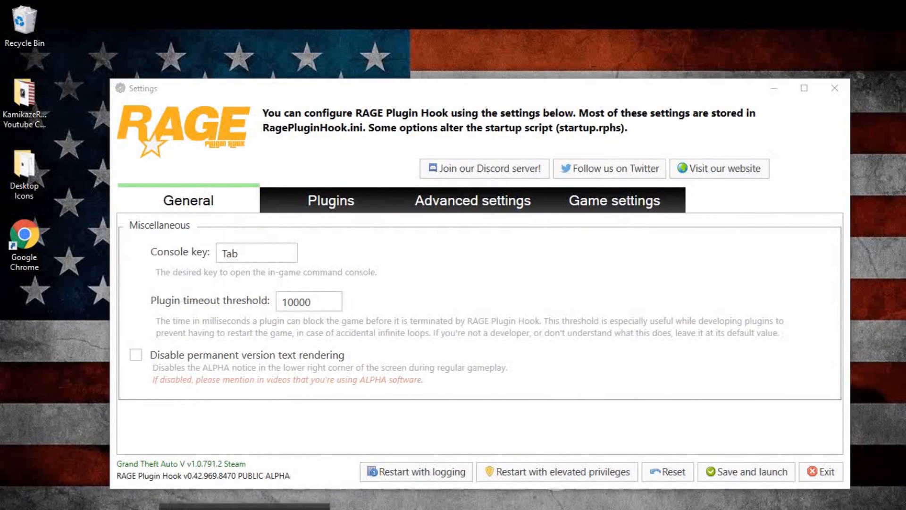
# Exit the RAGE Plugin Hook settings window.
pyautogui.click(820, 470)
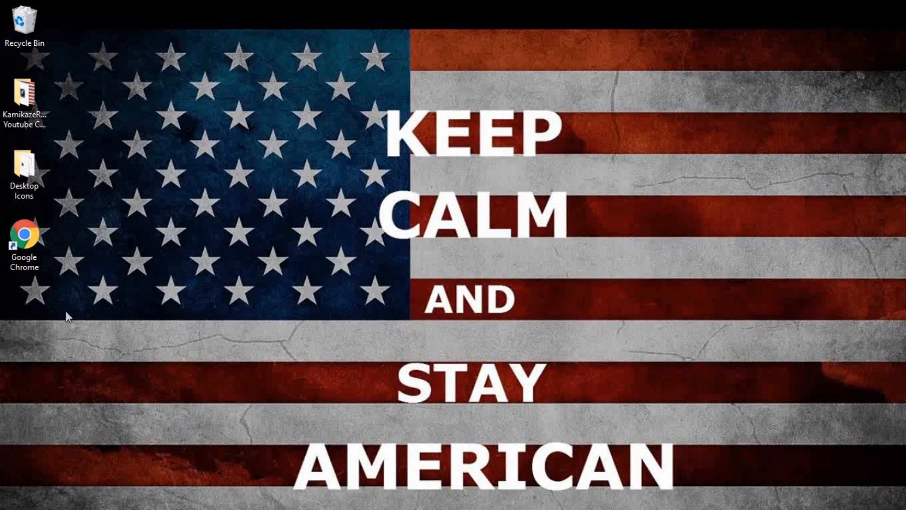
# Browse to C:\Program Files (x86)\Steam\steamapps\common\Grand Theft Auto V and scroll its files.
pyautogui.doubleClick(24, 168)
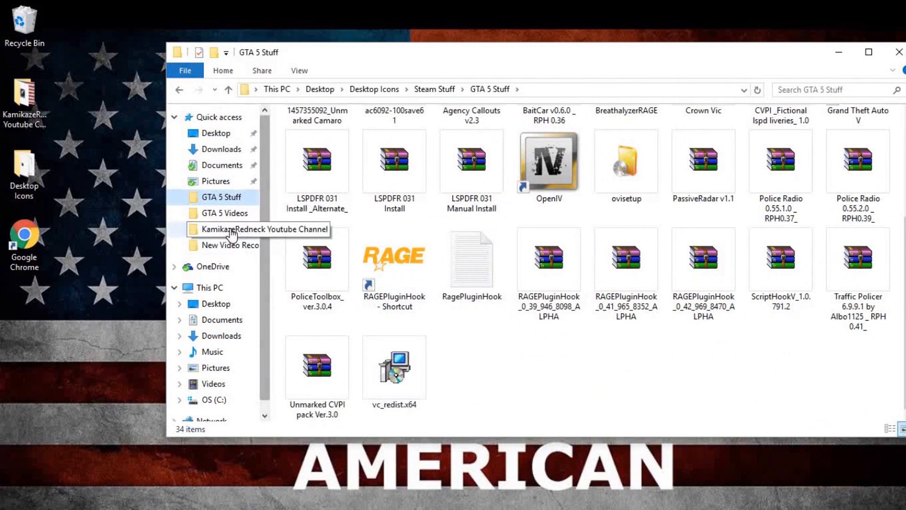
pyautogui.click(213, 399)
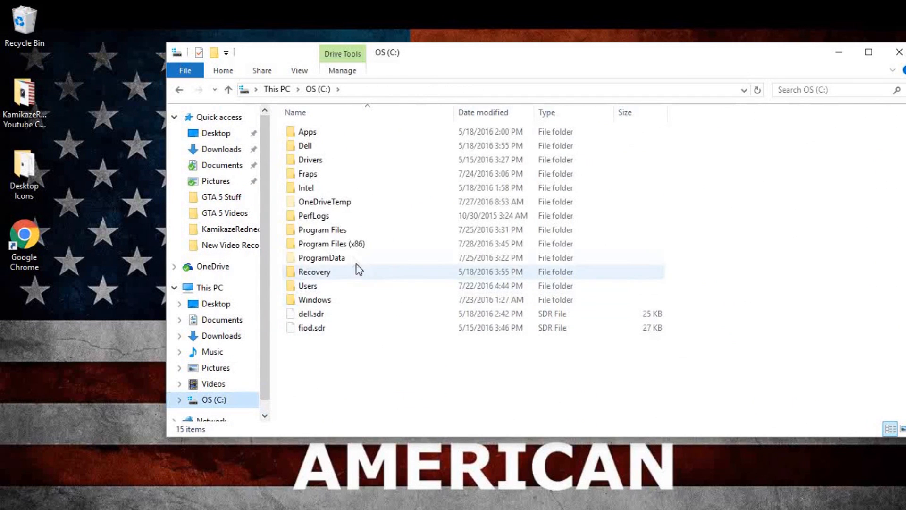
pyautogui.doubleClick(332, 244)
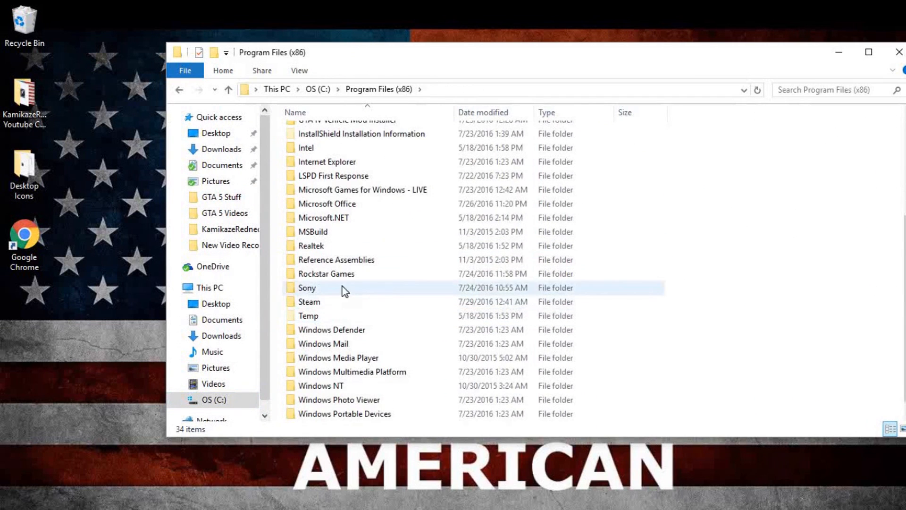
pyautogui.doubleClick(308, 301)
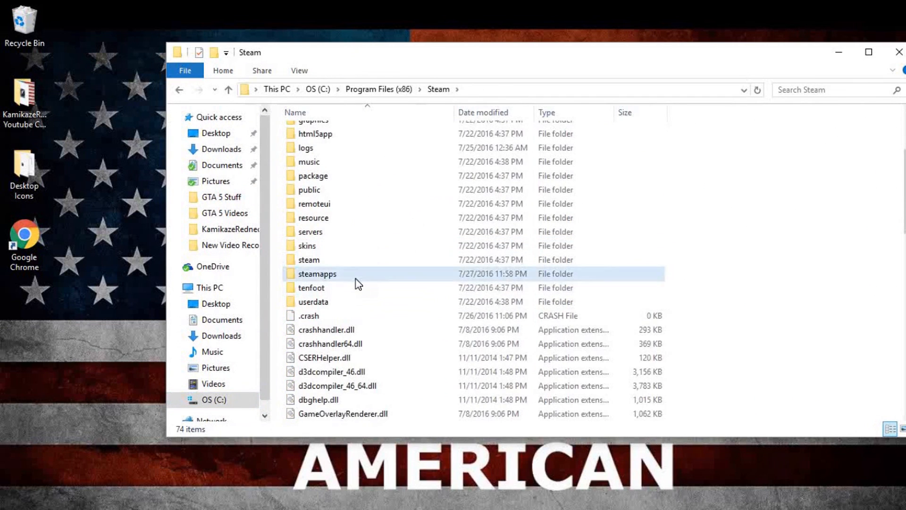
pyautogui.doubleClick(316, 273)
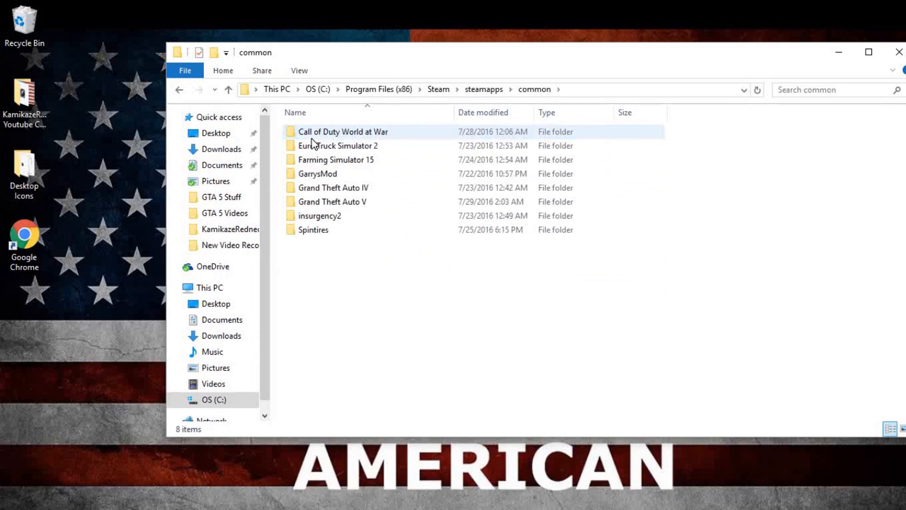
pyautogui.doubleClick(332, 201)
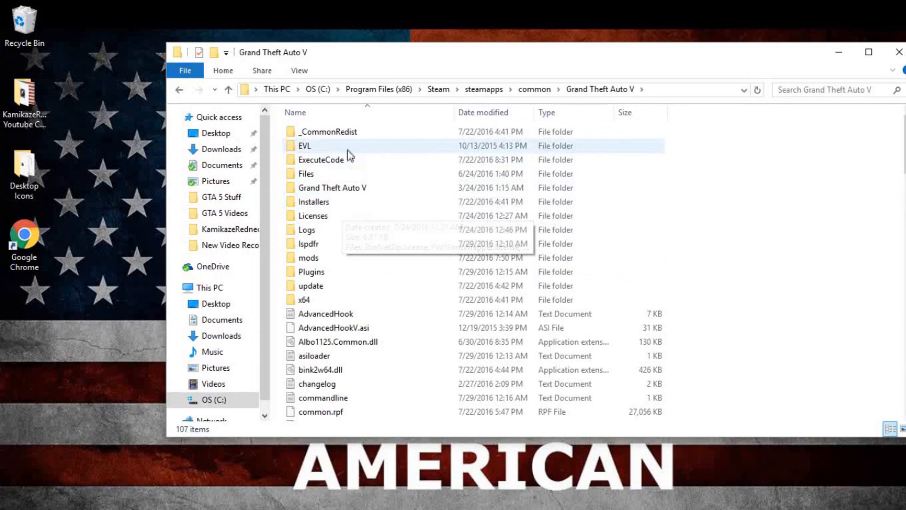
pyautogui.moveTo(343, 314)
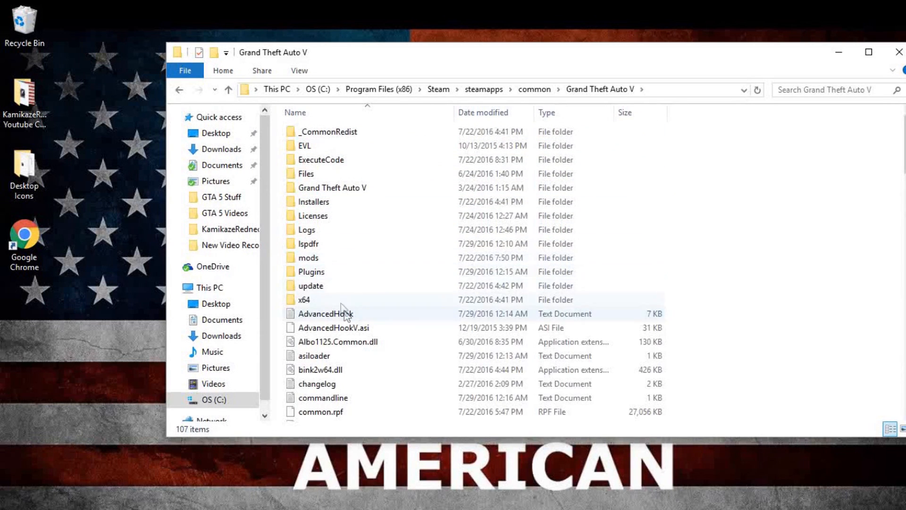
pyautogui.scroll(-3)
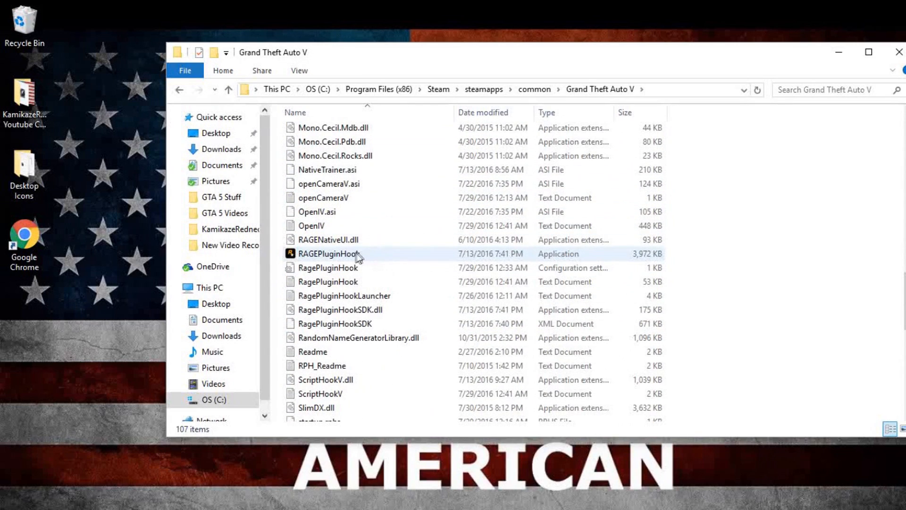
# Launch RAGE Plugin Hook from the game folder and review its advanced command line switches.
pyautogui.click(328, 253)
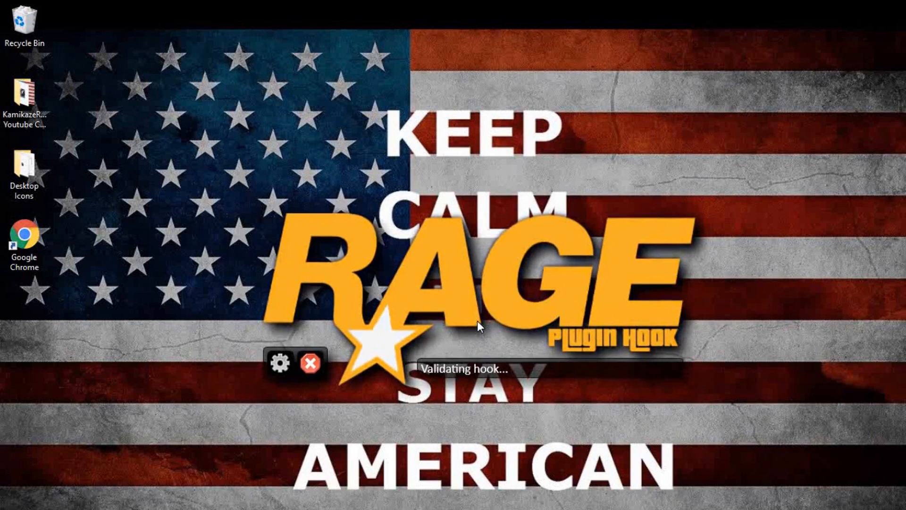
pyautogui.moveTo(280, 363)
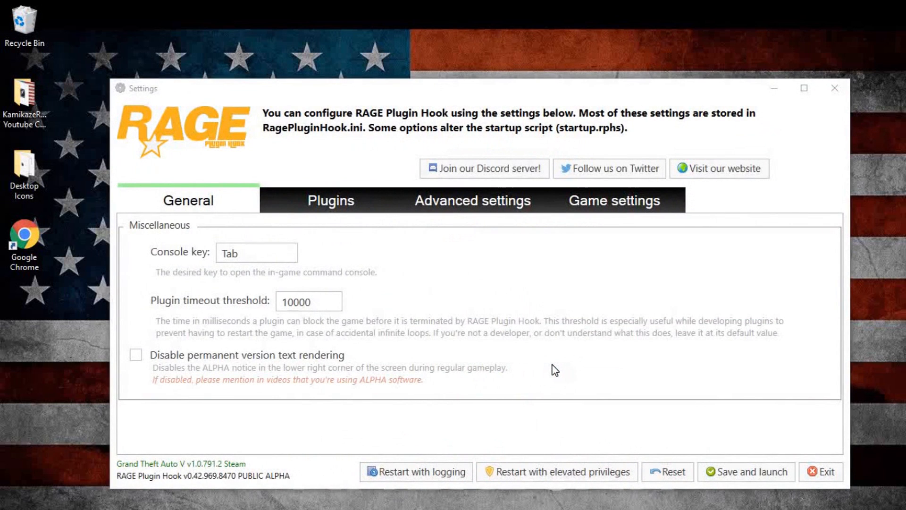
pyautogui.moveTo(592, 320)
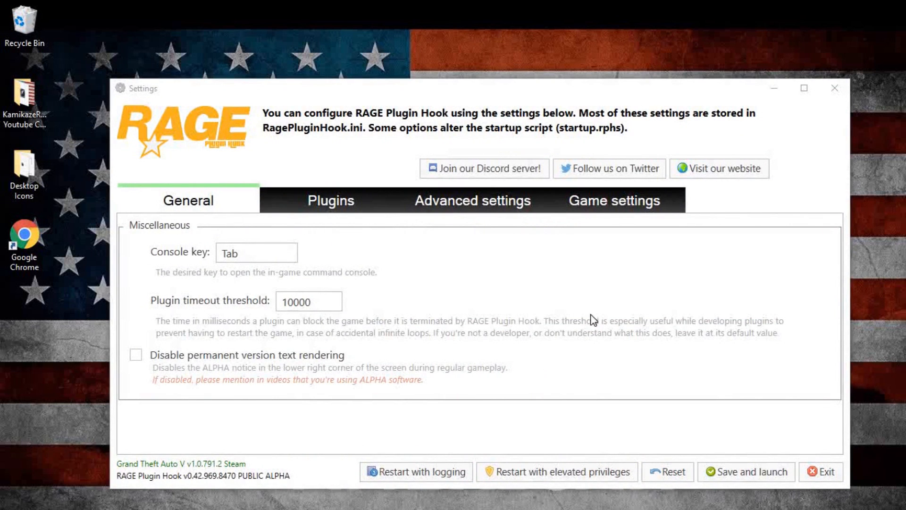
pyautogui.click(472, 200)
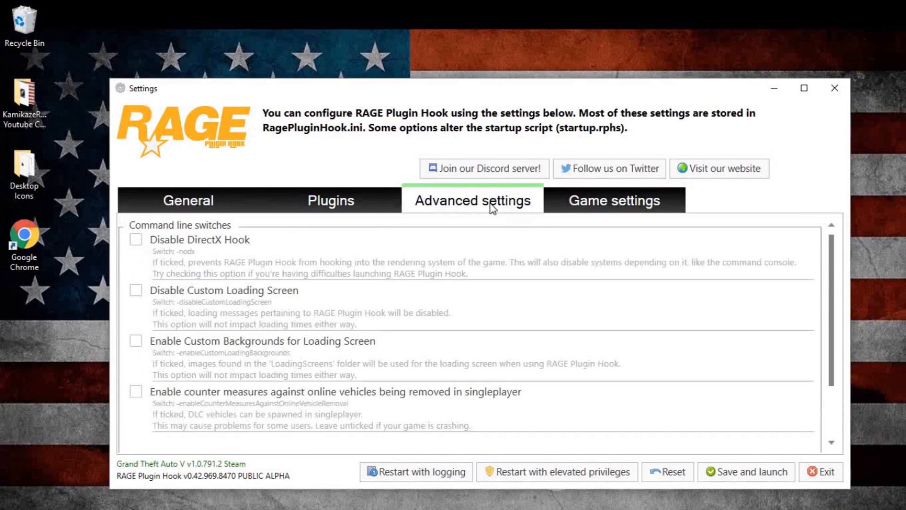
pyautogui.scroll(-3)
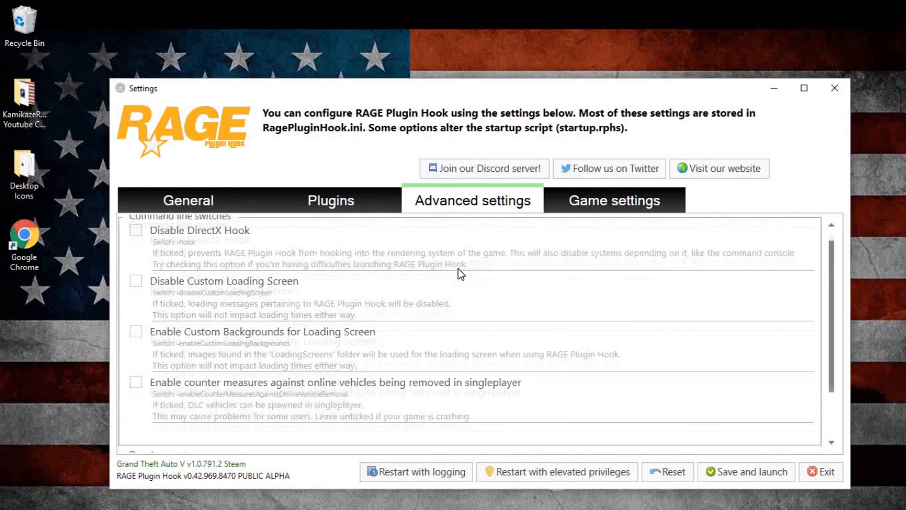
# Load LSPD First Response, Police Radio and PoliceToolbox on startup, then view Game settings.
pyautogui.click(330, 200)
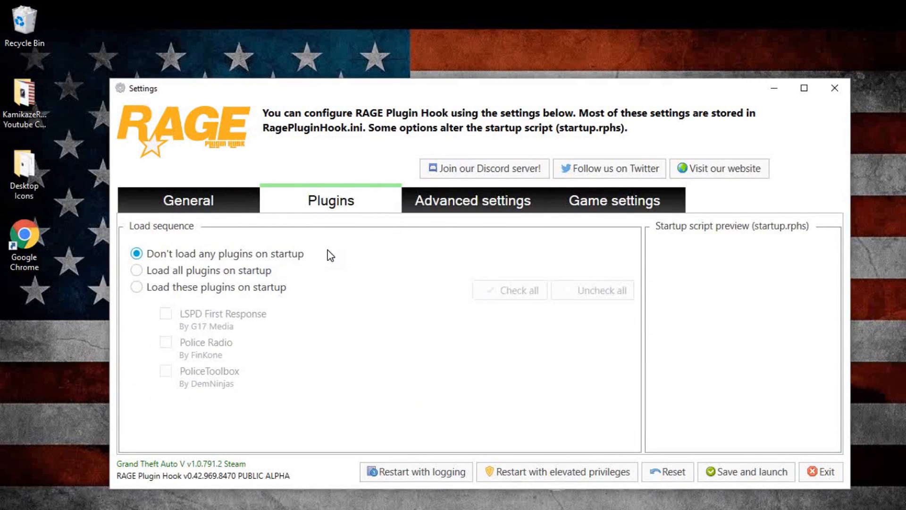
pyautogui.click(137, 270)
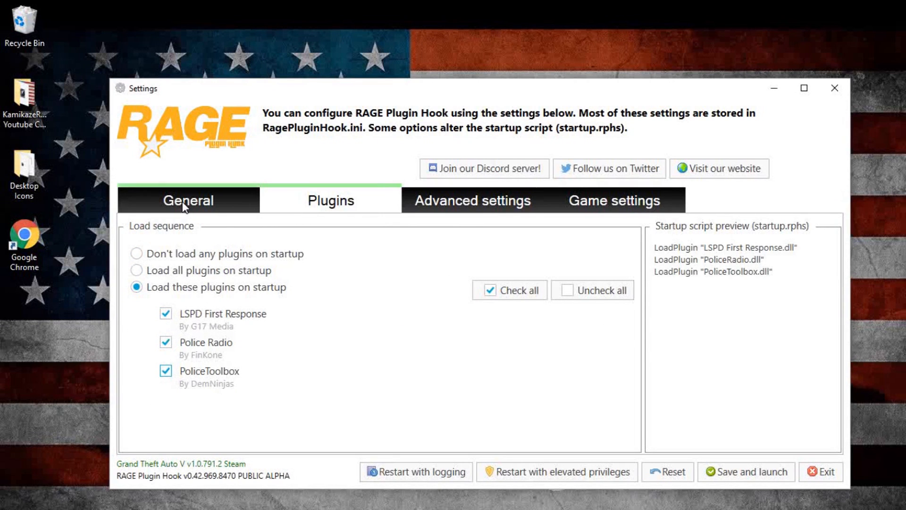
pyautogui.click(188, 200)
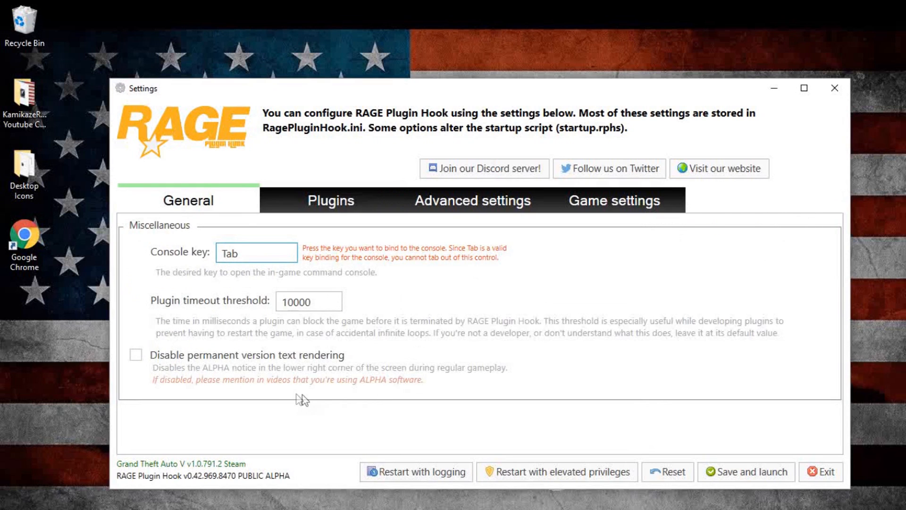
pyautogui.click(330, 200)
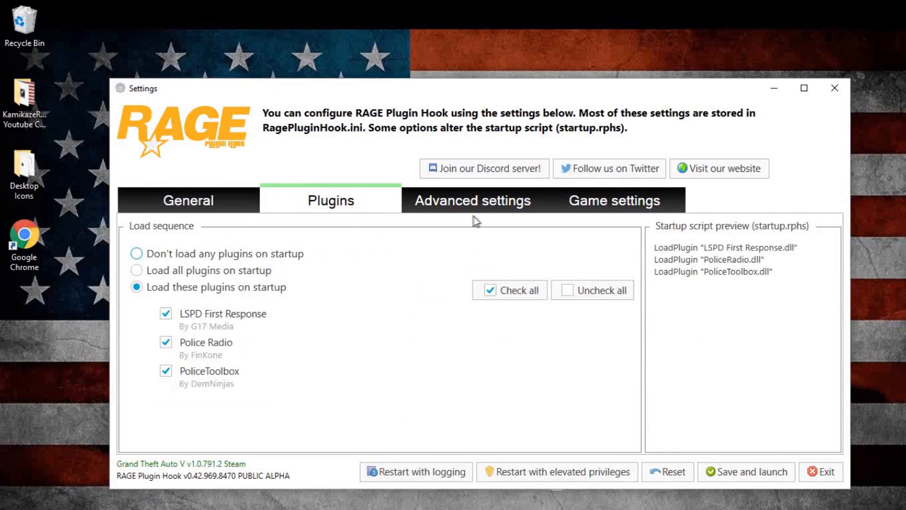
pyautogui.click(613, 200)
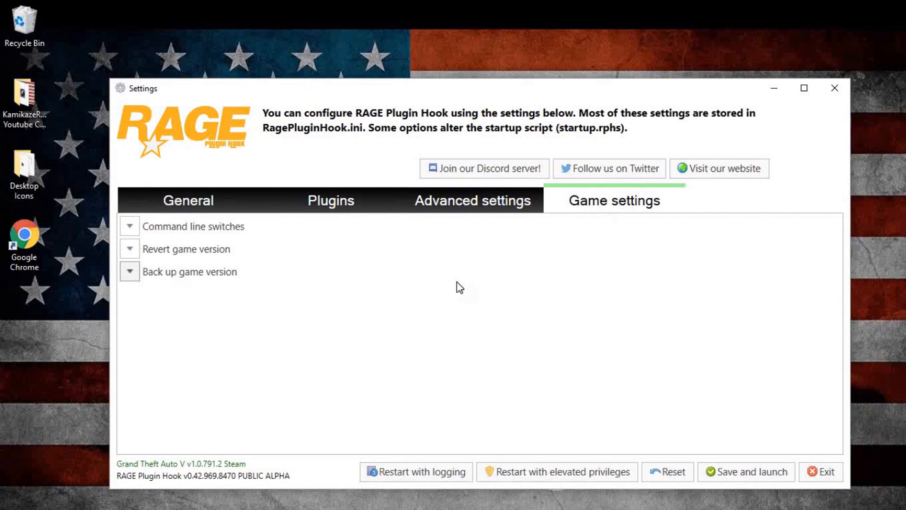
pyautogui.moveTo(458, 282)
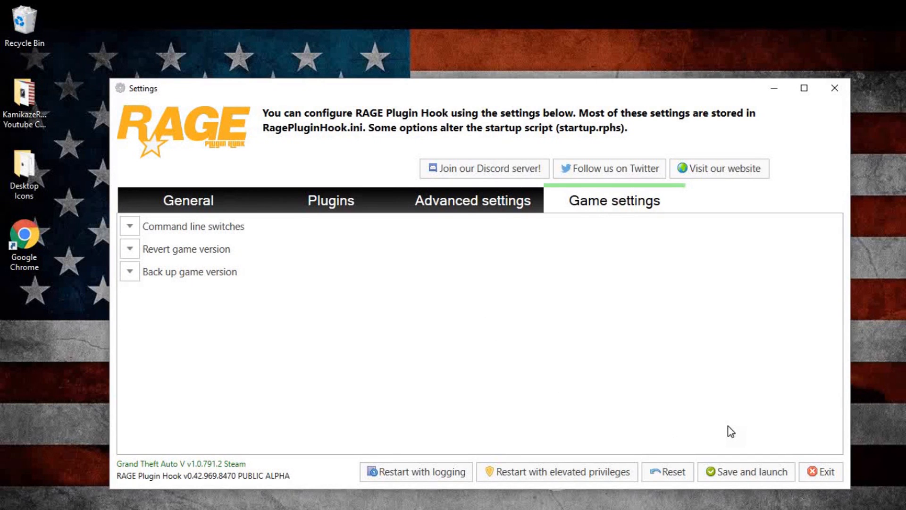
pyautogui.moveTo(820, 471)
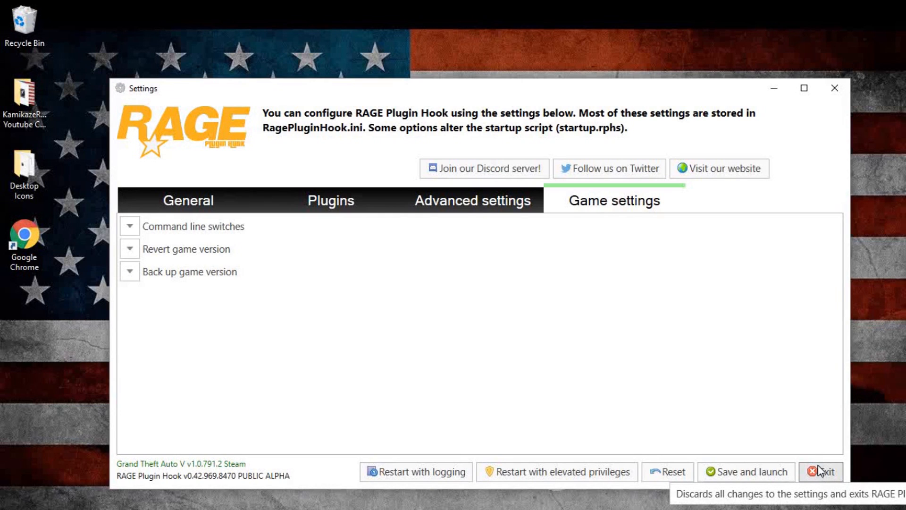
pyautogui.moveTo(821, 350)
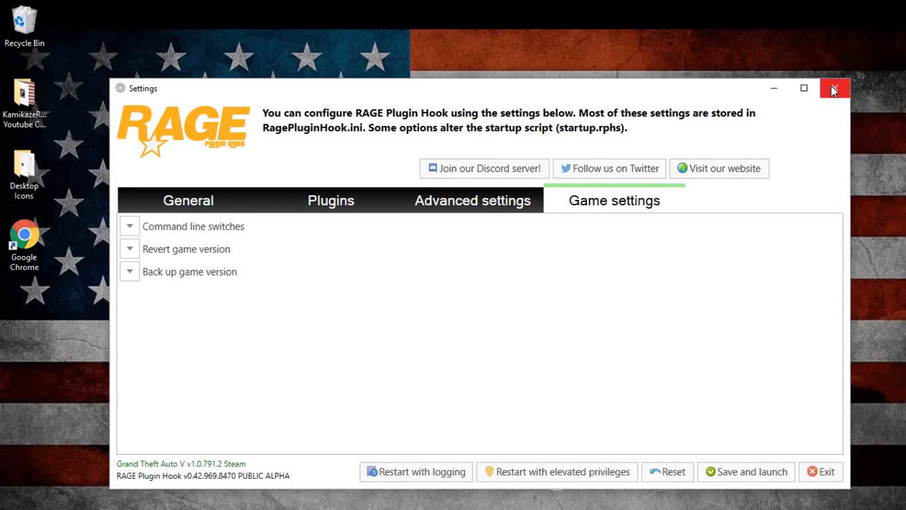
pyautogui.moveTo(835, 91)
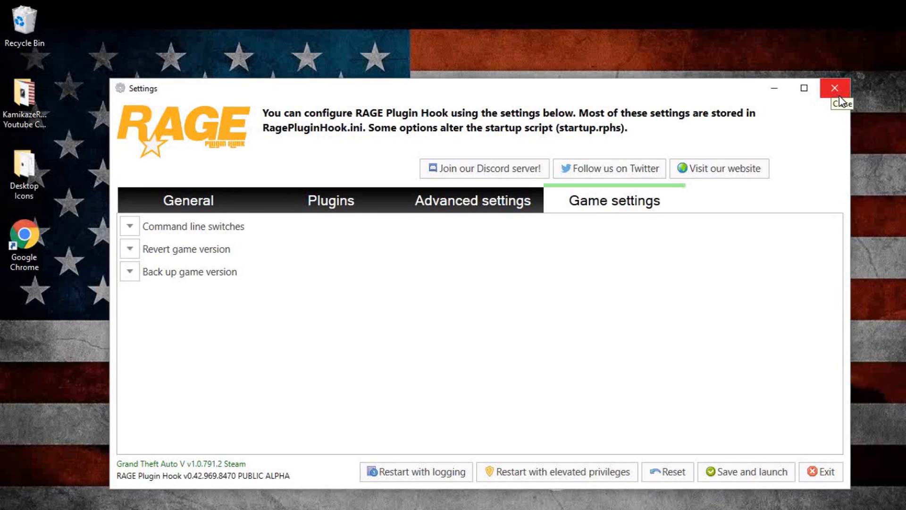
# Close RAGE Plugin Hook and open README - IMPORTANT from the Police Radio 0.55.2.0 archive.
pyautogui.click(834, 88)
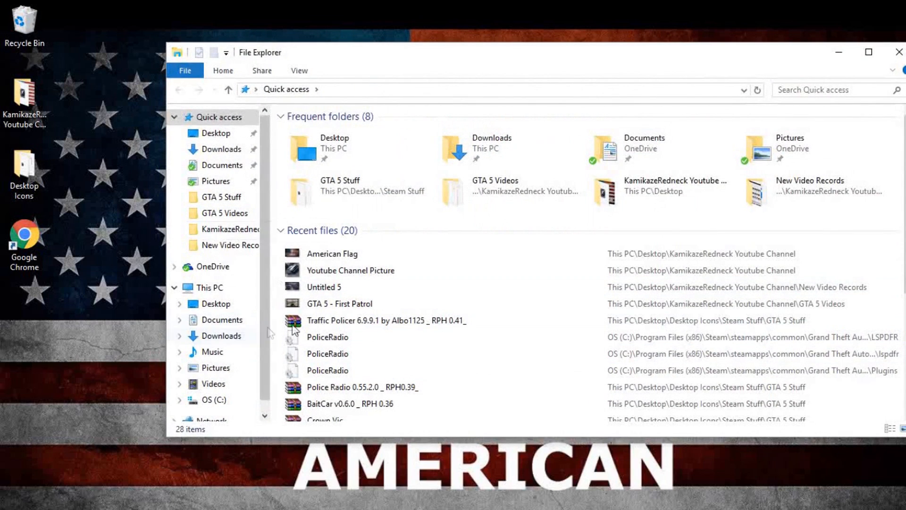
pyautogui.scroll(-3)
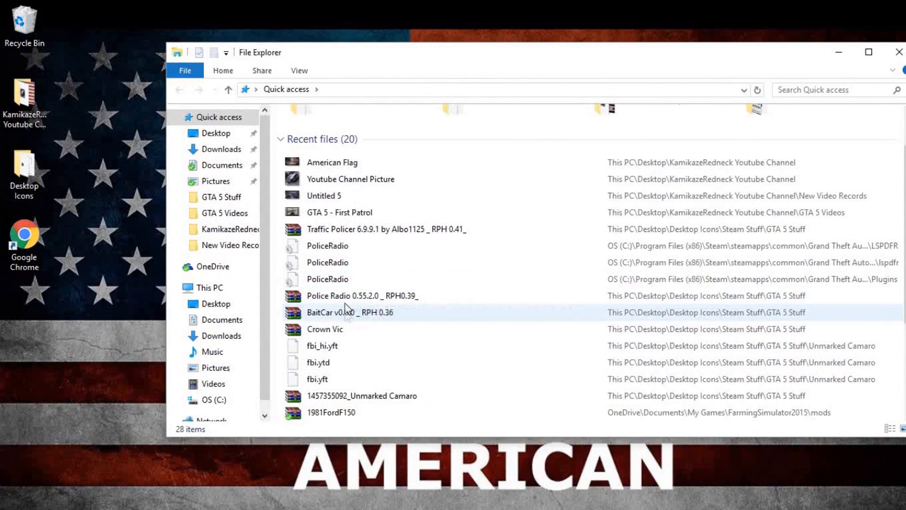
pyautogui.doubleClick(362, 296)
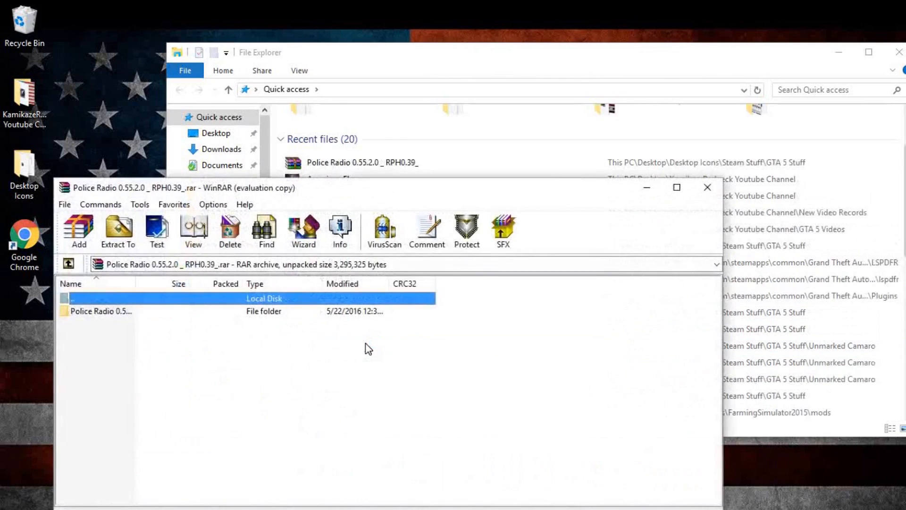
pyautogui.doubleClick(100, 311)
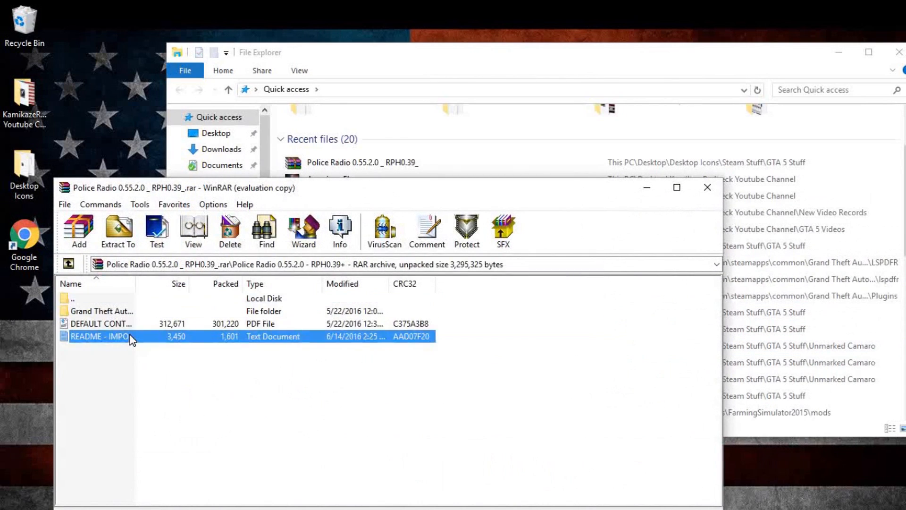
pyautogui.doubleClick(98, 337)
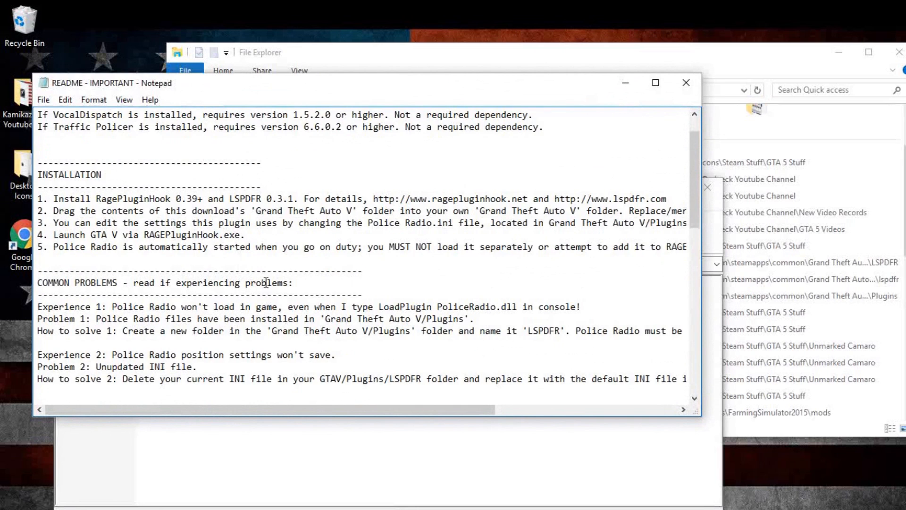
# Scroll through the Police Radio README installation notes in Notepad.
pyautogui.scroll(-3)
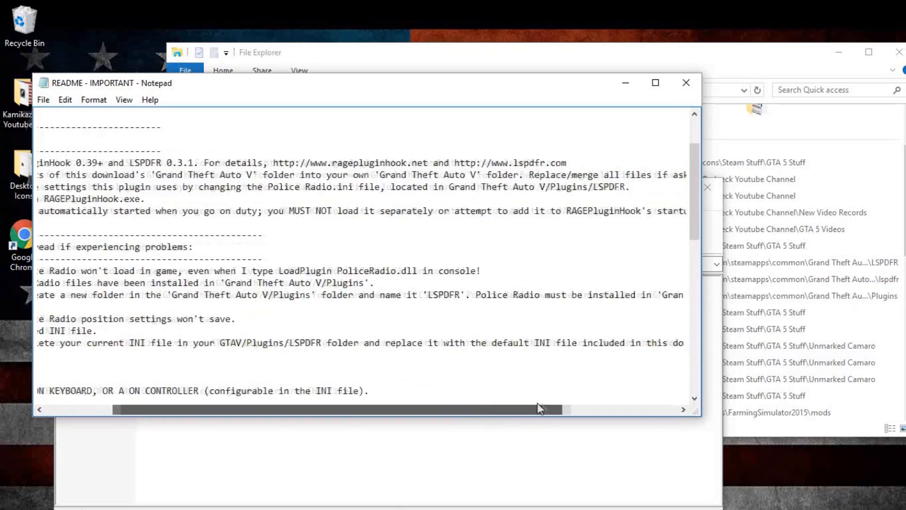
pyautogui.hscroll(-3)
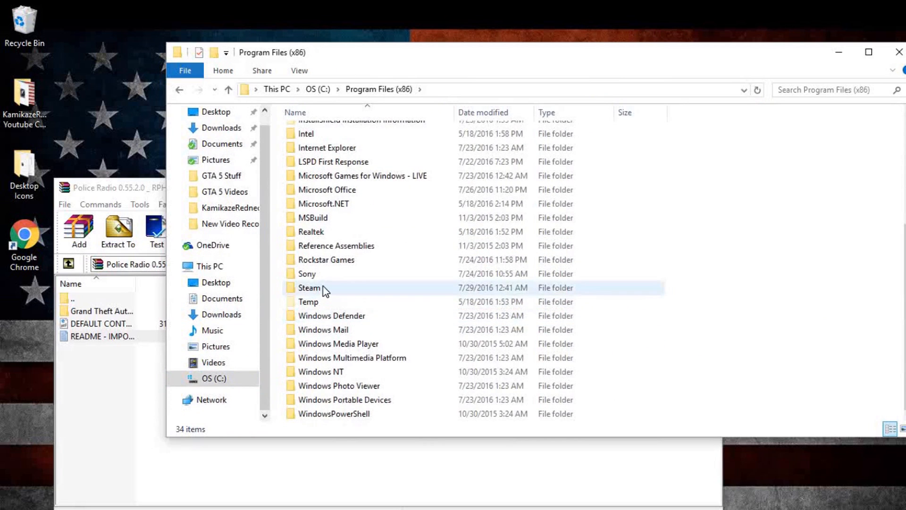
# Open the Grand Theft Auto V lspdfr folder holding PoliceRadio, PoliceRadio.dll and VocalDispatch.
pyautogui.doubleClick(311, 288)
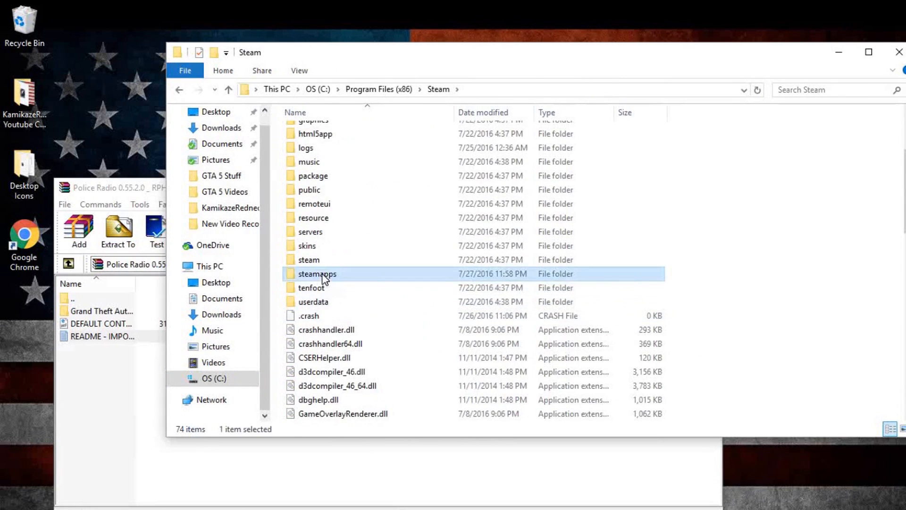
pyautogui.doubleClick(317, 273)
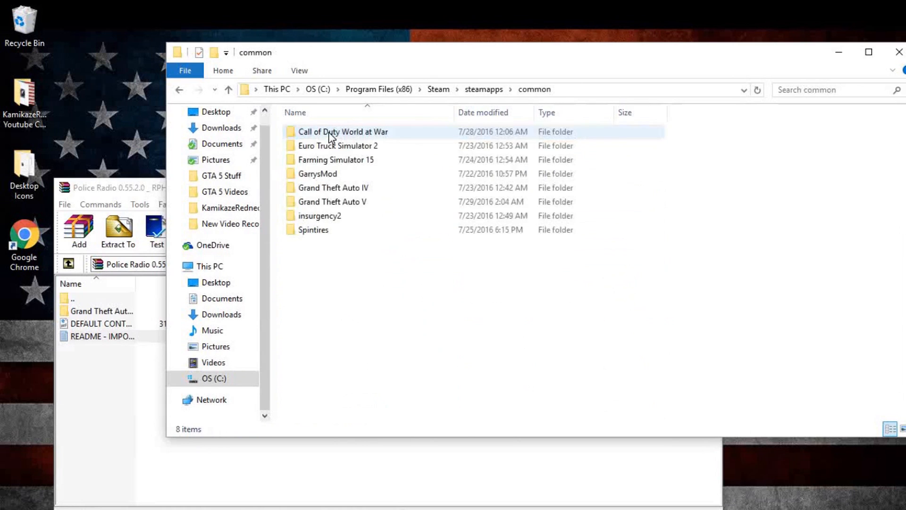
pyautogui.doubleClick(333, 201)
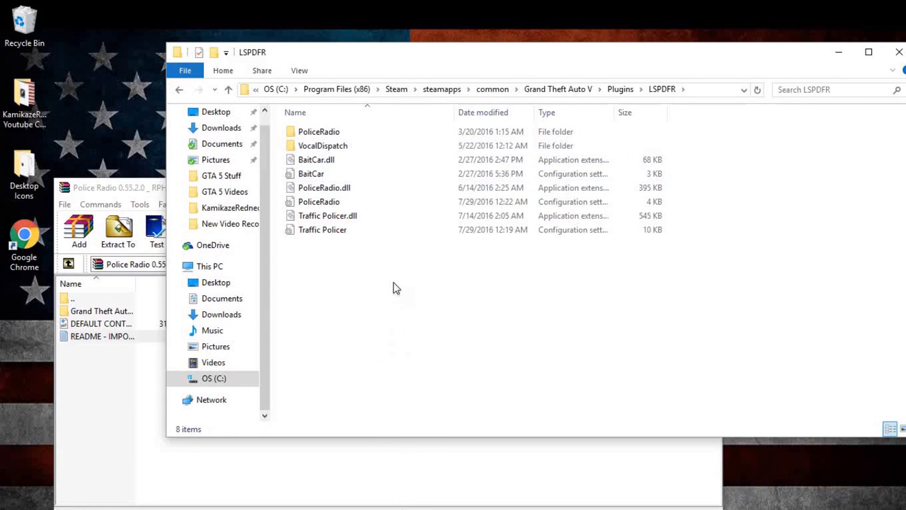
pyautogui.moveTo(381, 254)
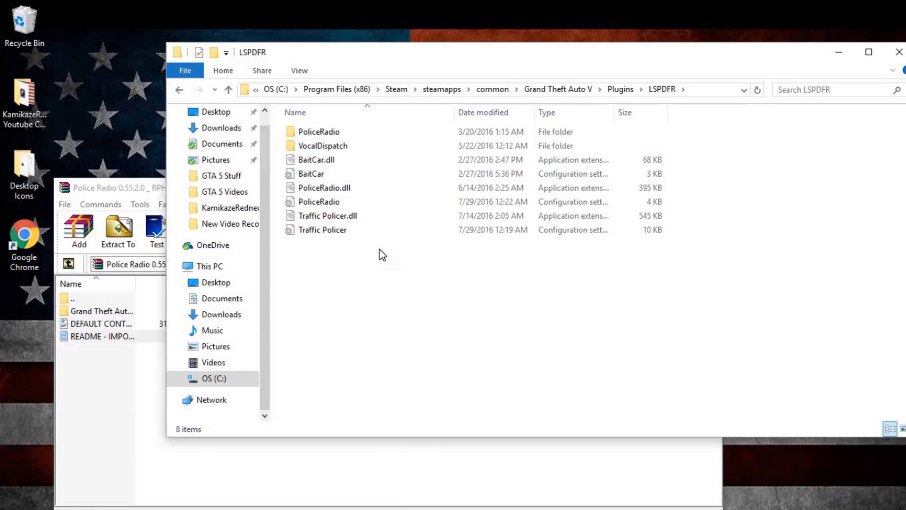
pyautogui.click(311, 173)
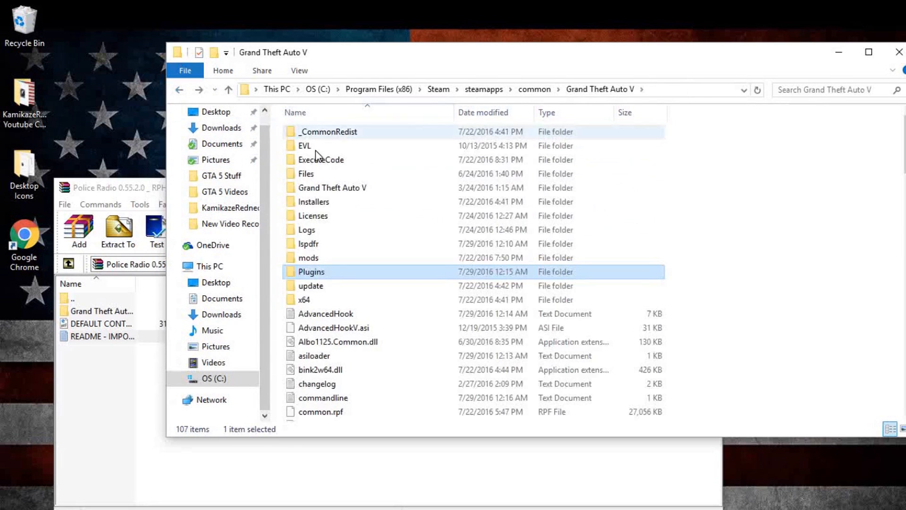
pyautogui.doubleClick(308, 243)
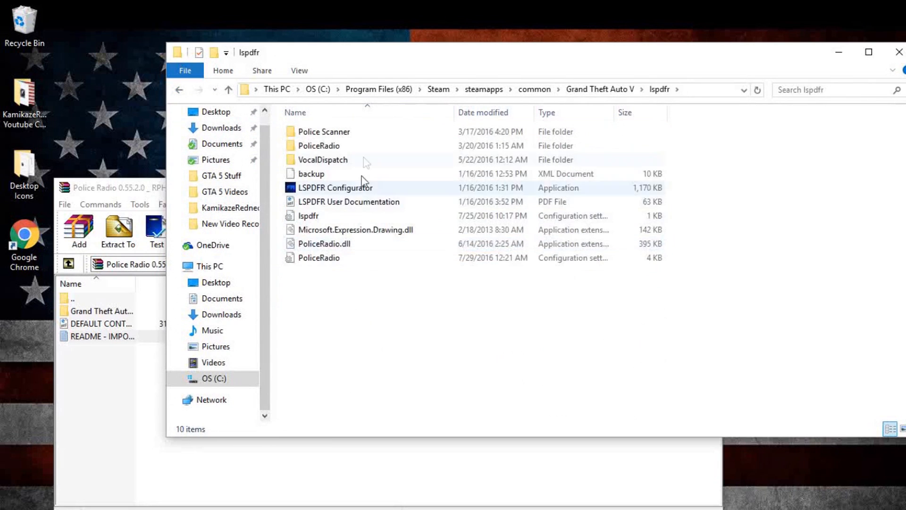
pyautogui.click(425, 311)
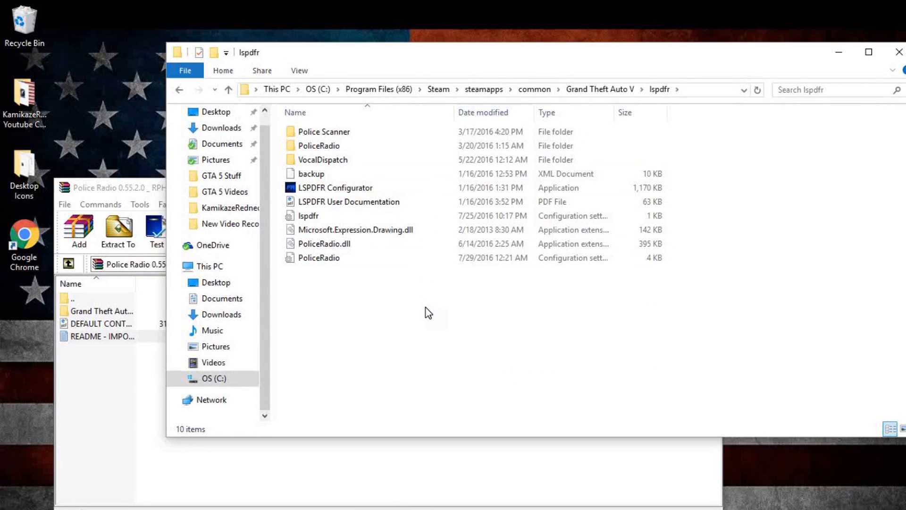
pyautogui.moveTo(423, 309)
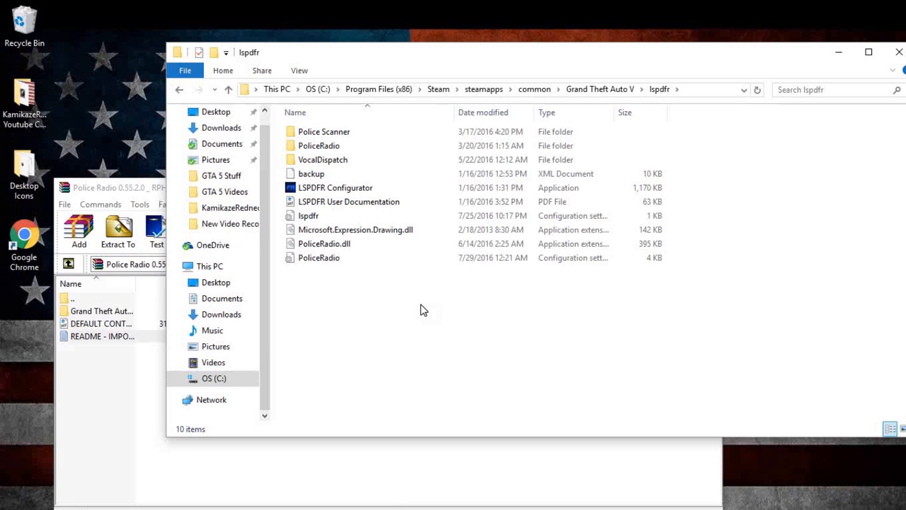
pyautogui.click(335, 187)
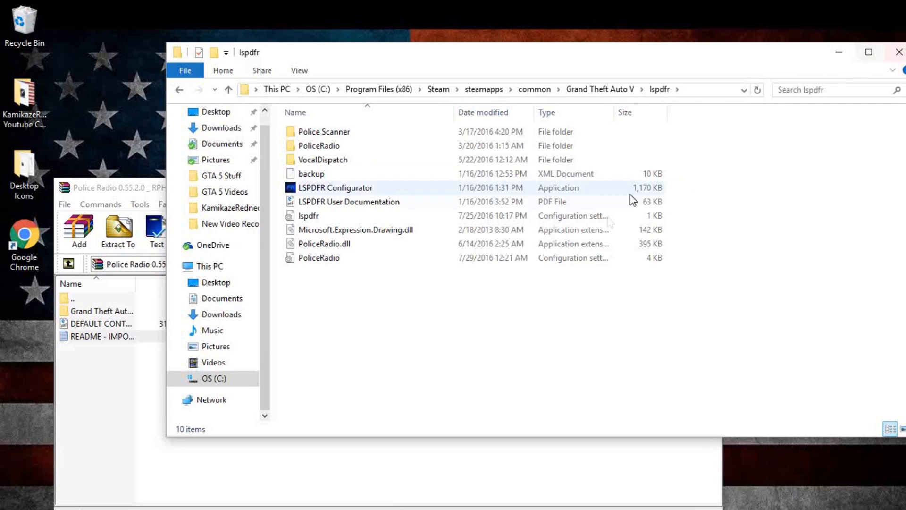